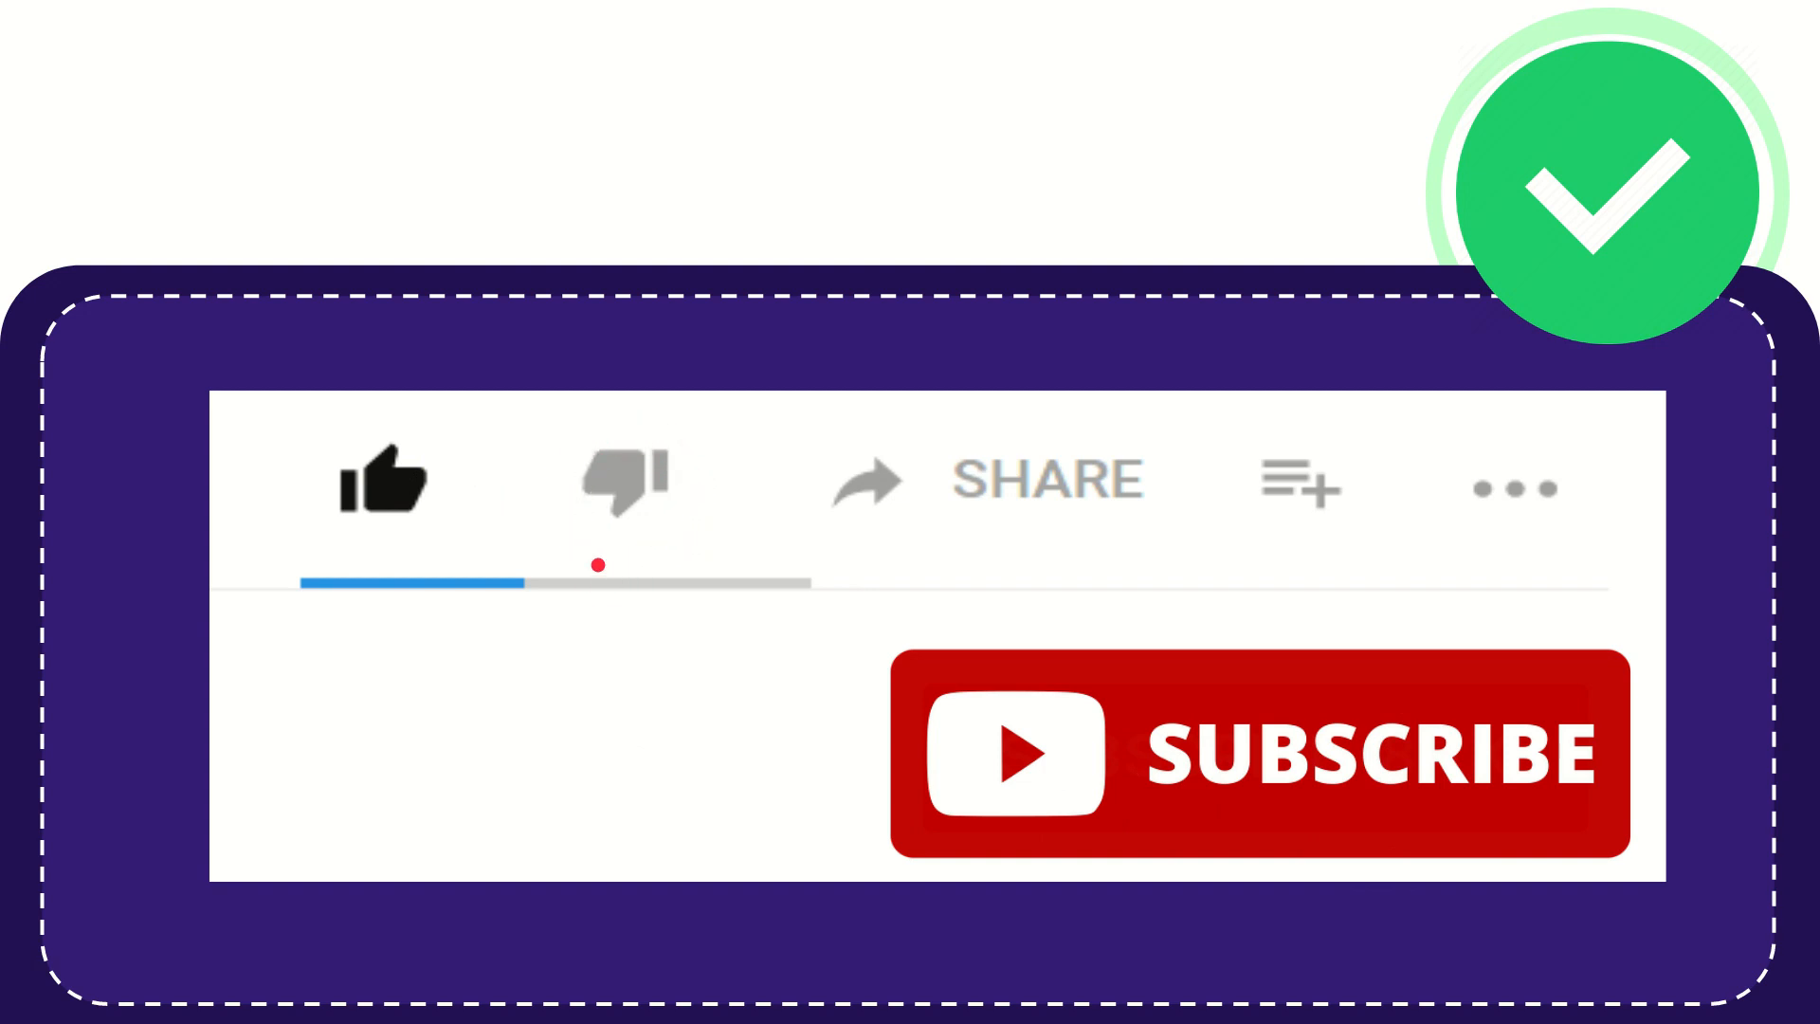
pyautogui.click(621, 481)
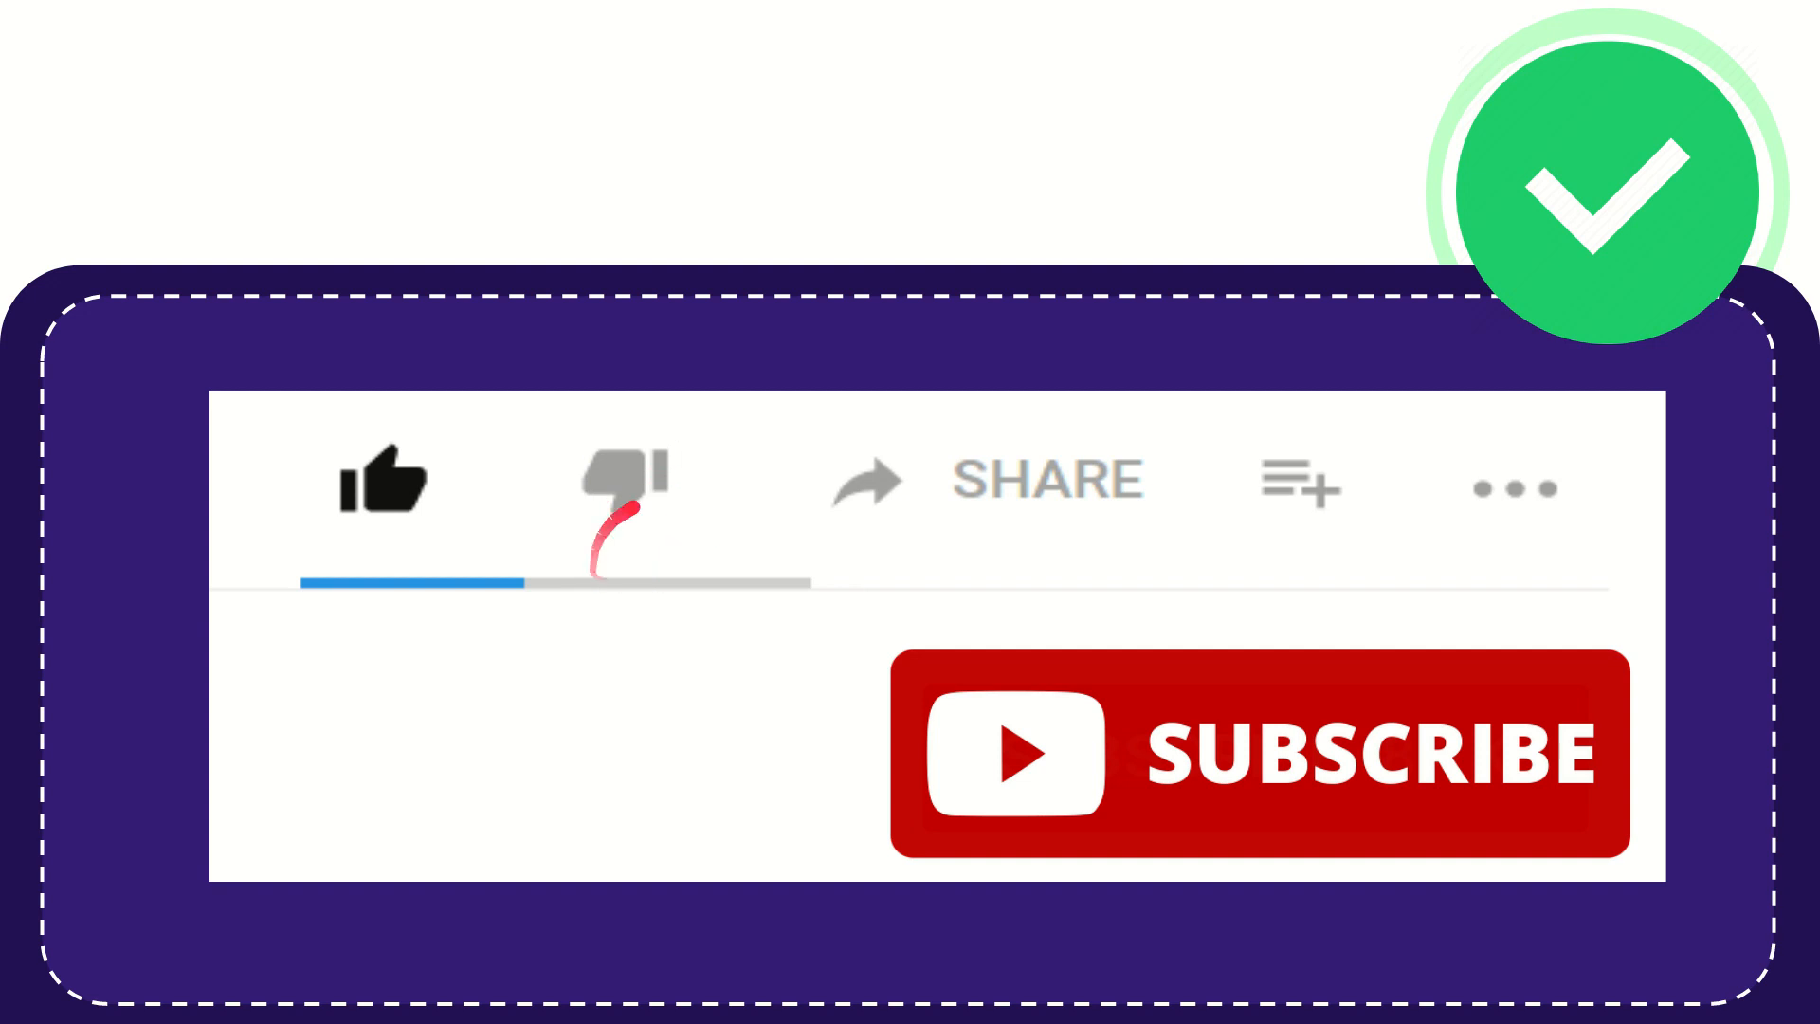